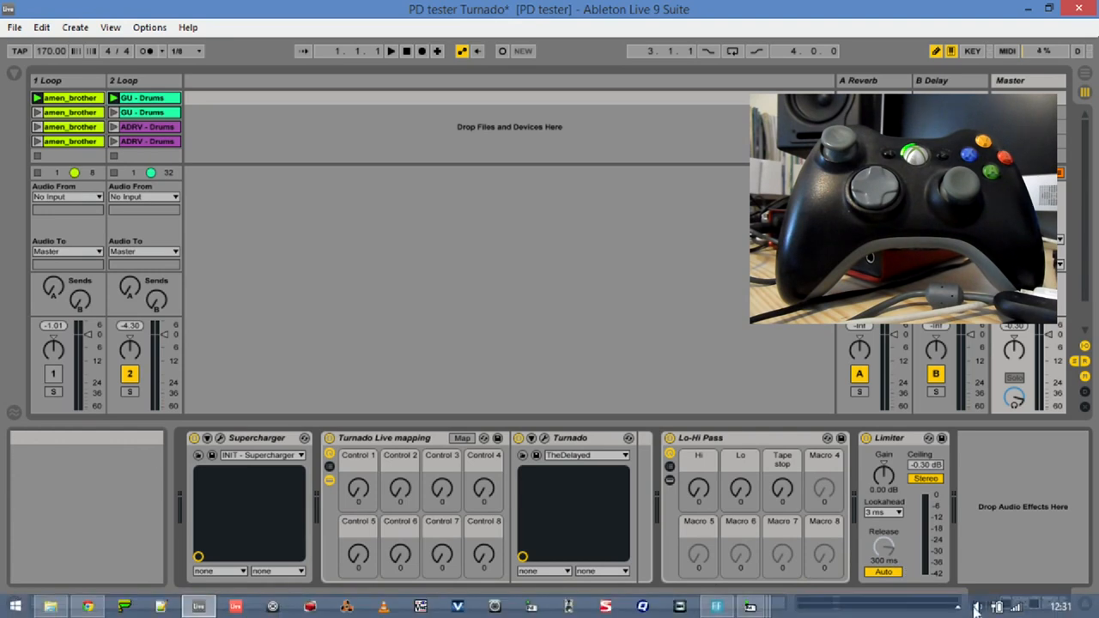
# - Bring up loopMIDI from the tray overflow, showing the loopMIDI Port loopback carrying data
pyautogui.click(973, 608)
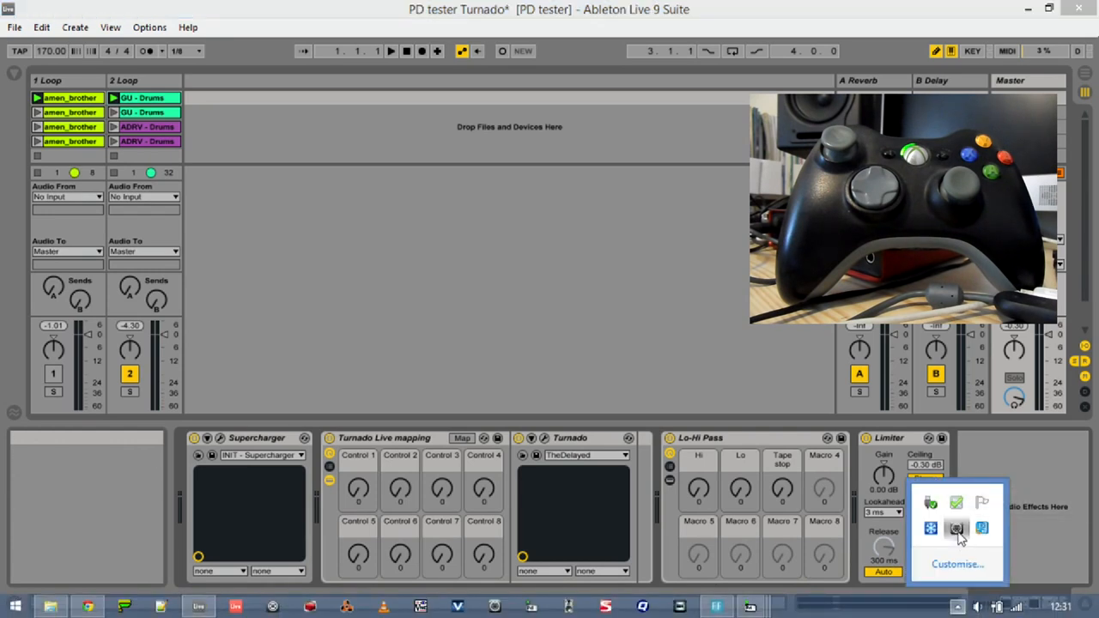
pyautogui.click(945, 529)
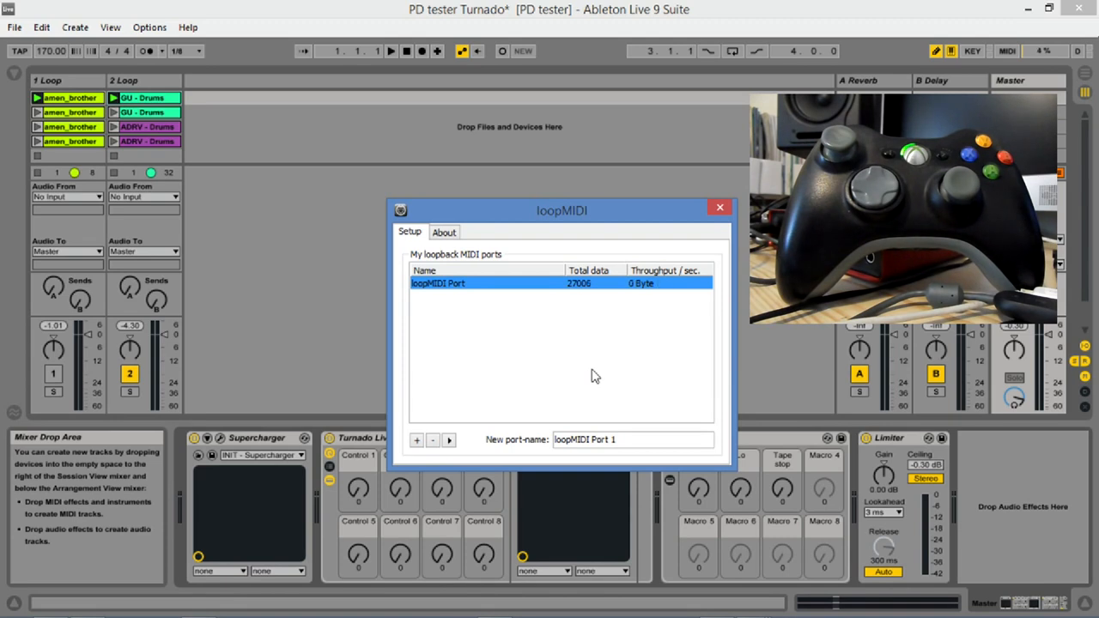
pyautogui.moveTo(663, 330)
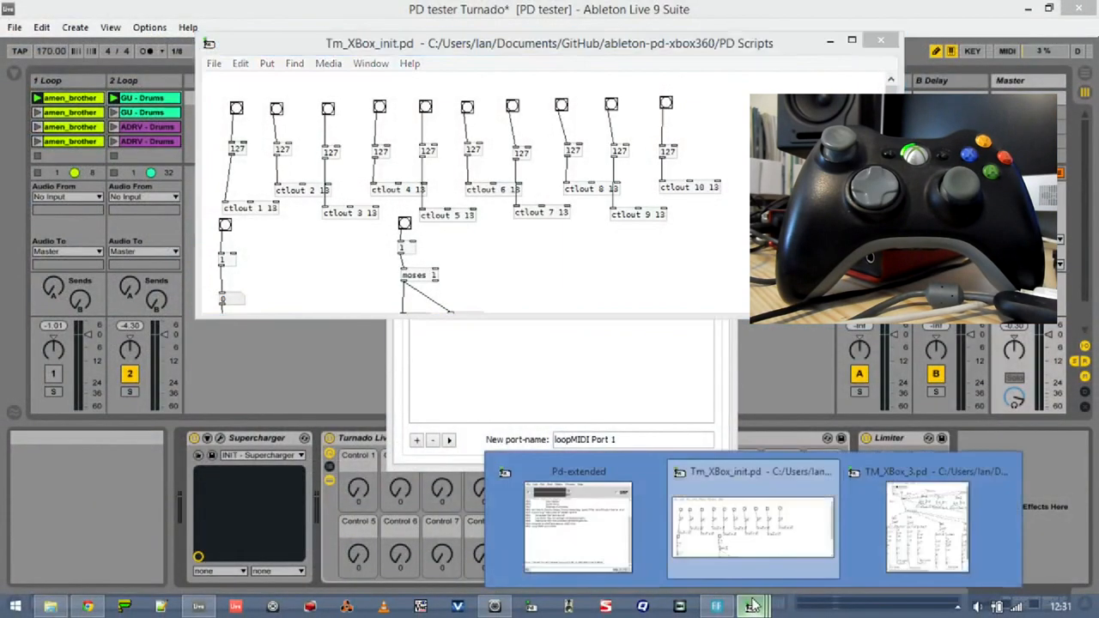
# - Fire a bang in Tm_XBox_init.pd to send its ctlout messages, then return to the Live set
pyautogui.click(927, 524)
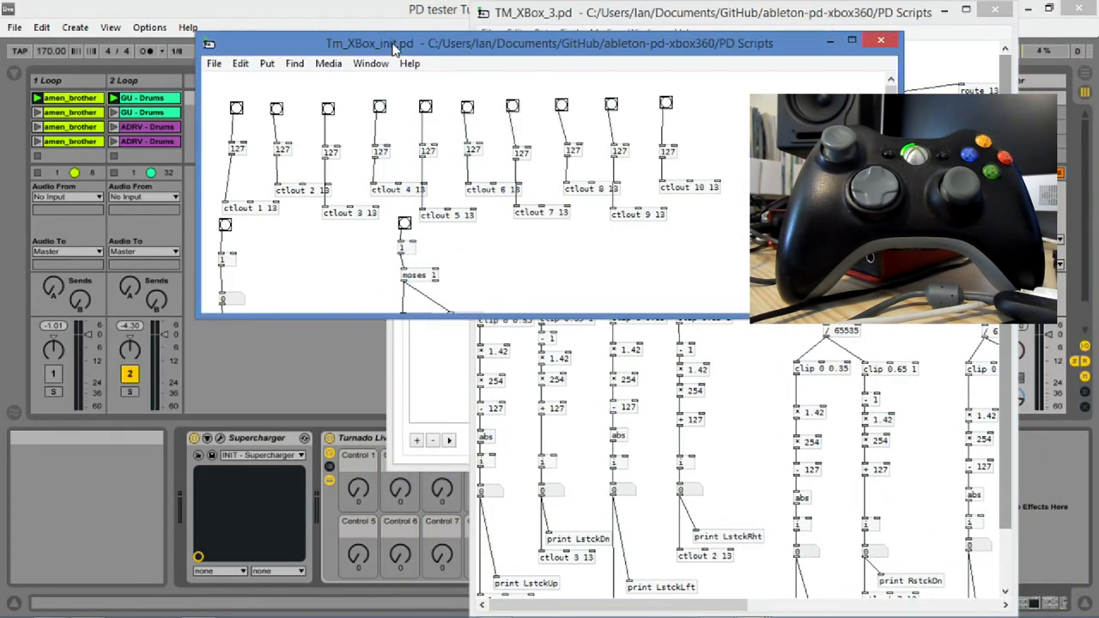
pyautogui.moveTo(239, 113)
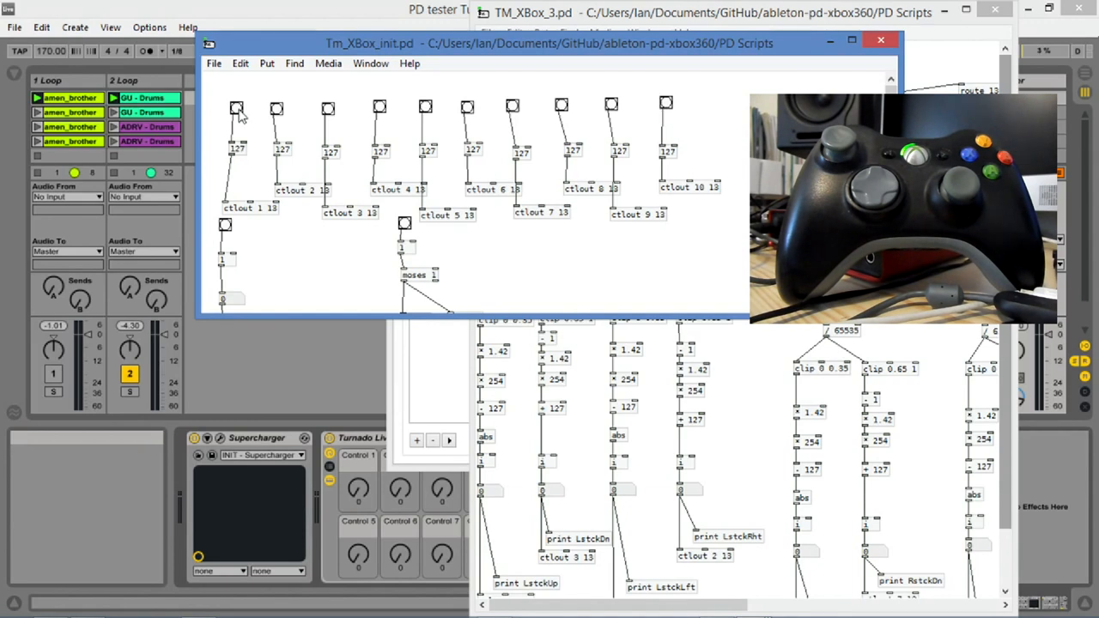
pyautogui.click(532, 28)
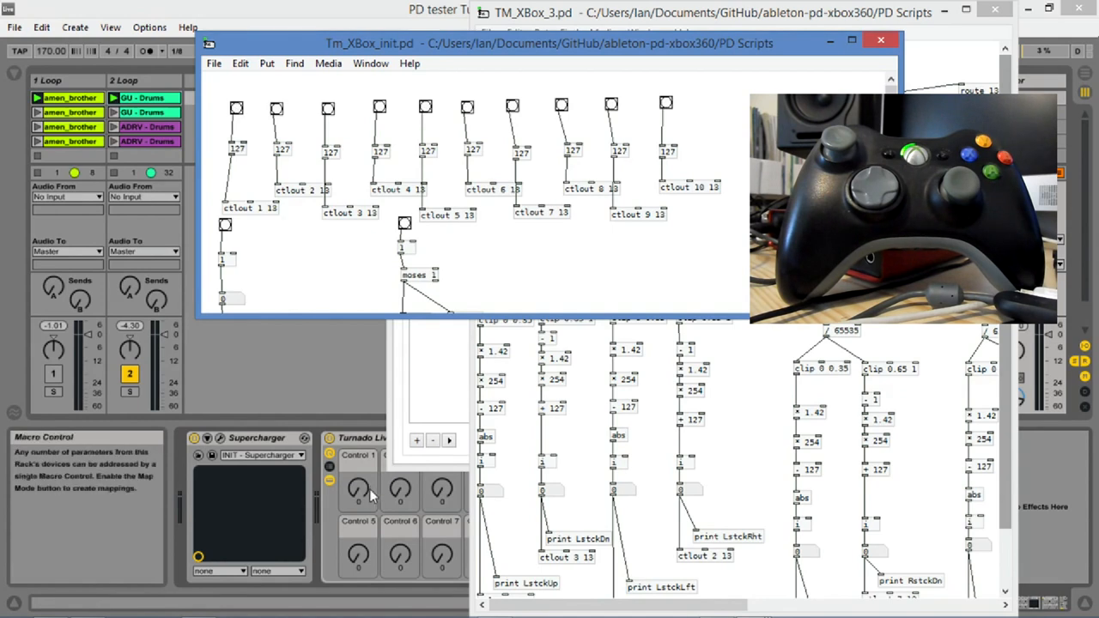
pyautogui.click(893, 37)
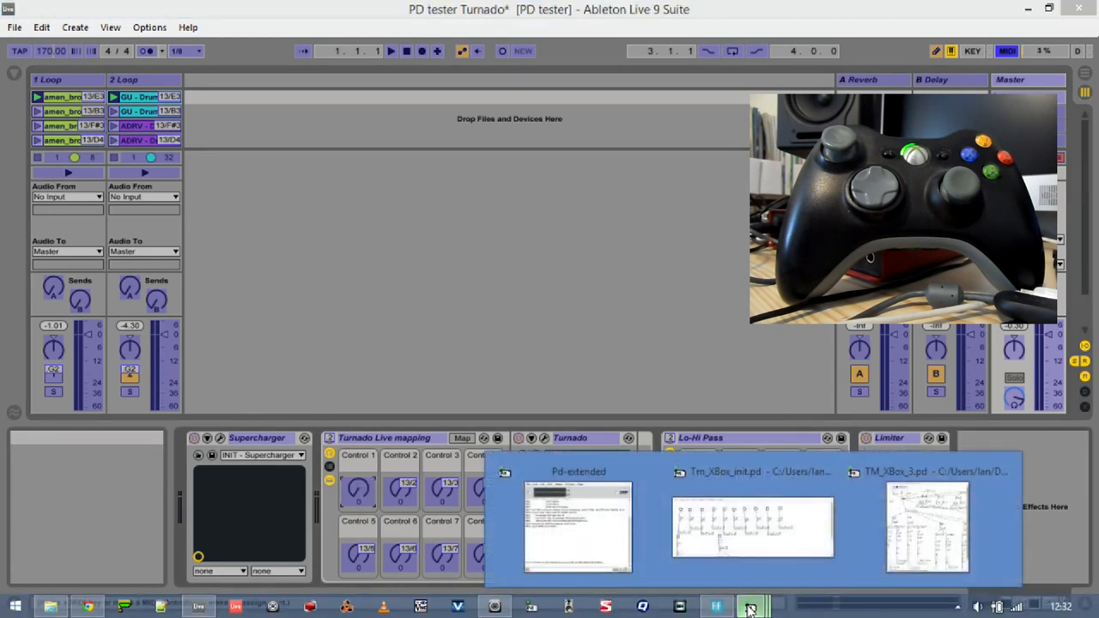
# - Bring Tm_XBox_init.pd over Live in MIDI Map Mode and resize it for assigning controls
pyautogui.click(747, 528)
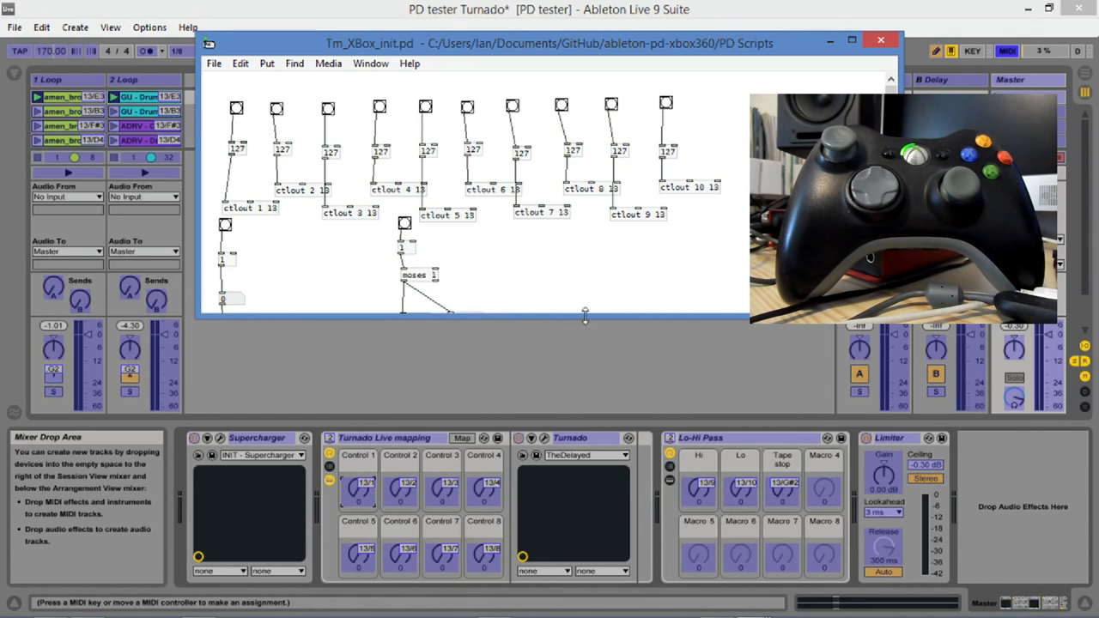
pyautogui.moveTo(584, 318); pyautogui.dragTo(581, 421)
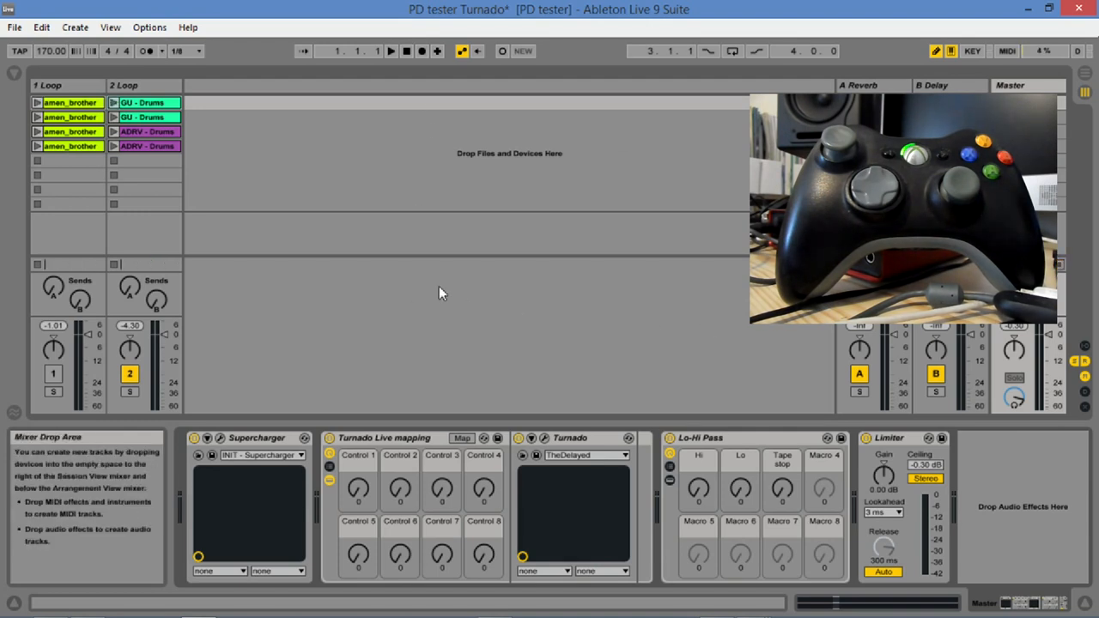
pyautogui.moveTo(781, 330)
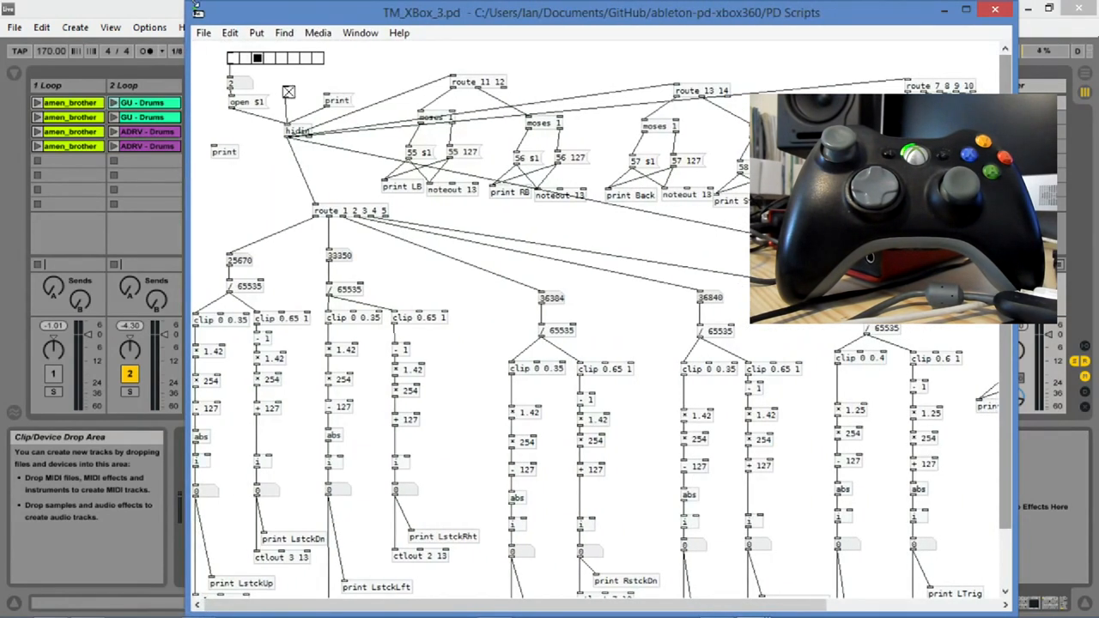
pyautogui.click(486, 605)
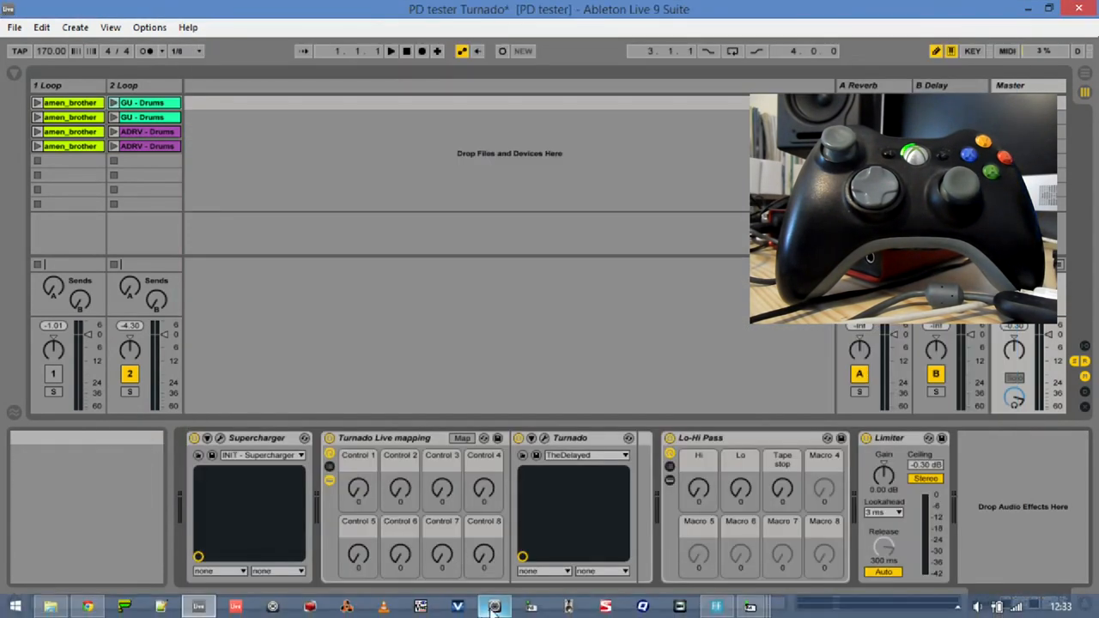
pyautogui.click(484, 604)
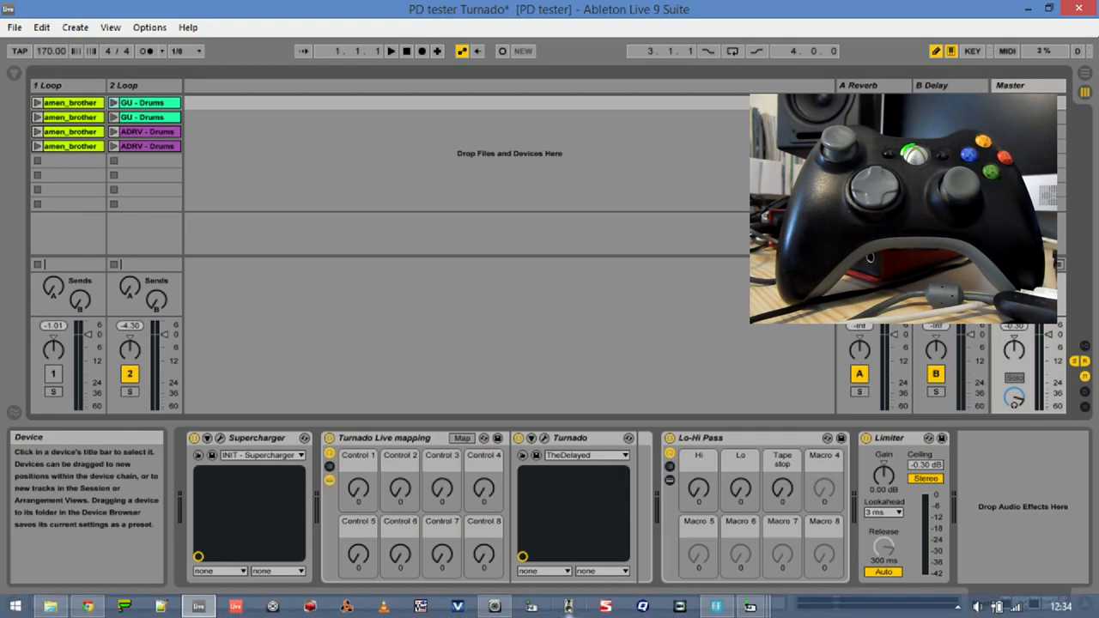
pyautogui.click(752, 604)
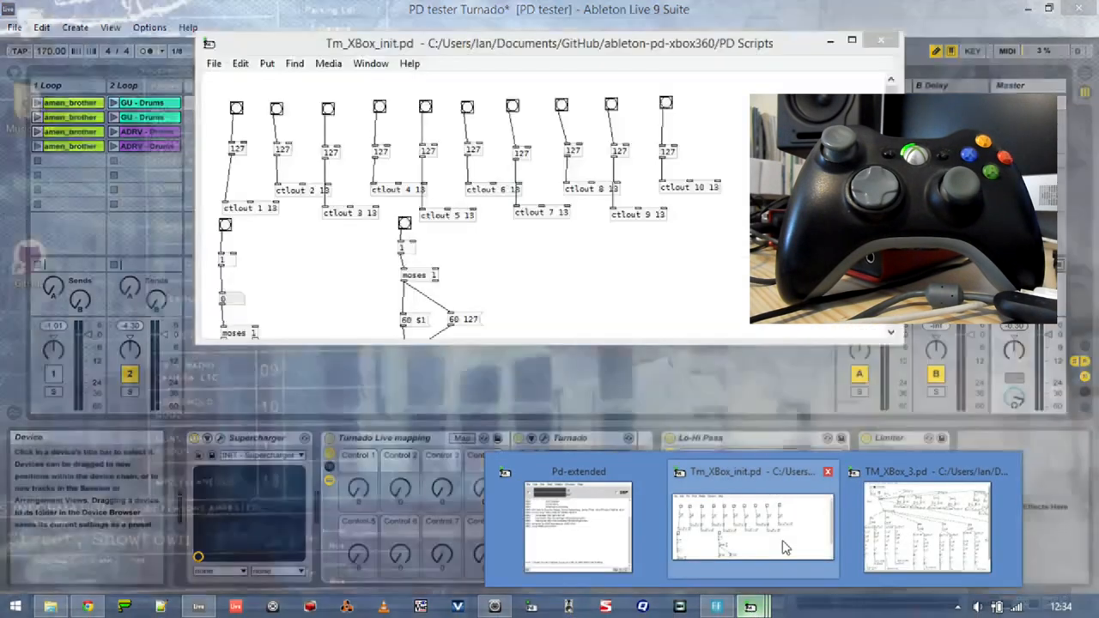
# - Set Pd's MIDI Output device 1 to loopMIDI Port, leaving input at none, and apply
pyautogui.click(925, 528)
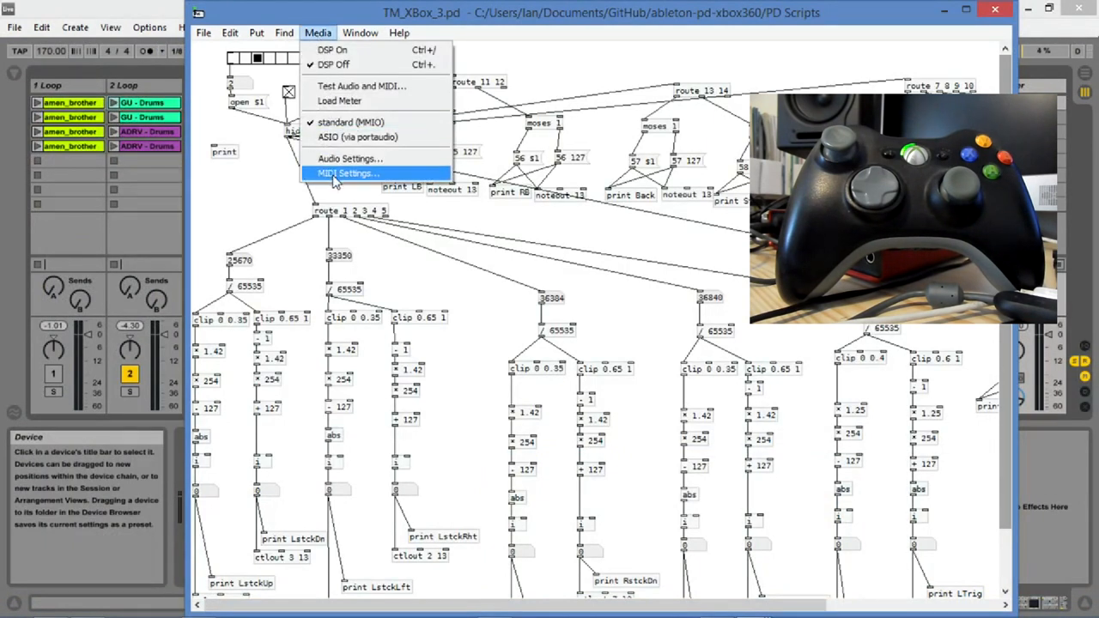
pyautogui.click(344, 173)
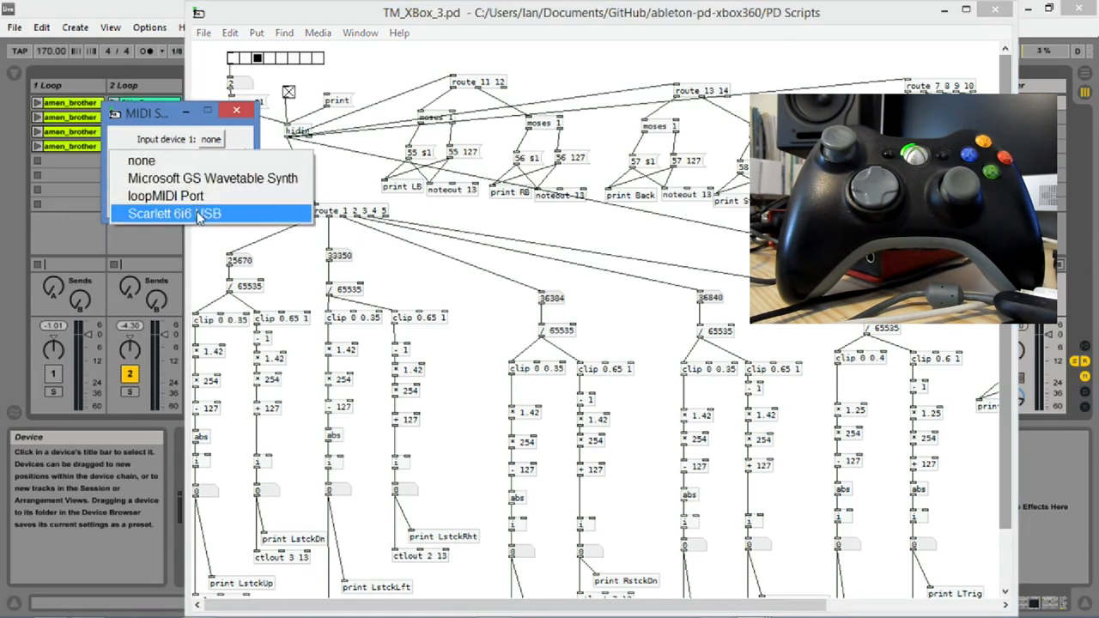
pyautogui.moveTo(206, 182)
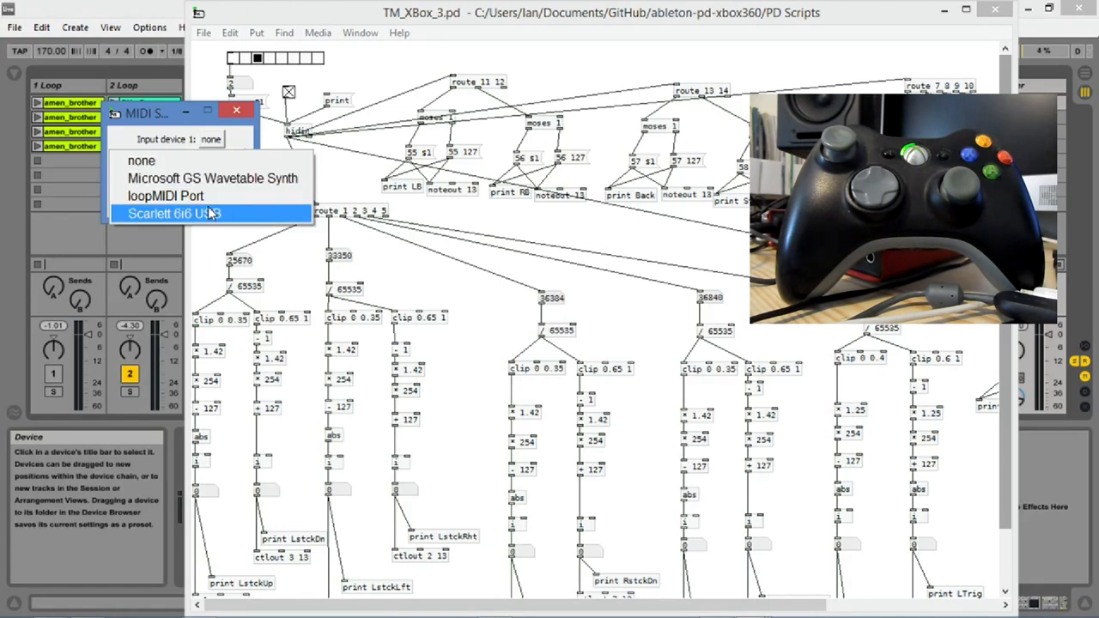
pyautogui.moveTo(165, 196)
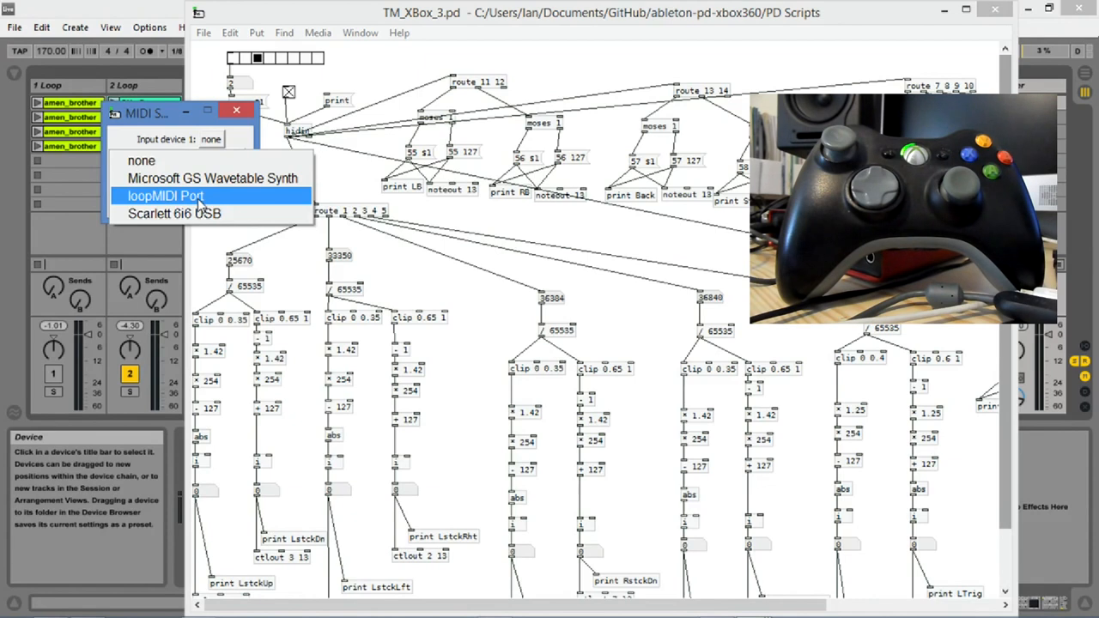
pyautogui.click(163, 196)
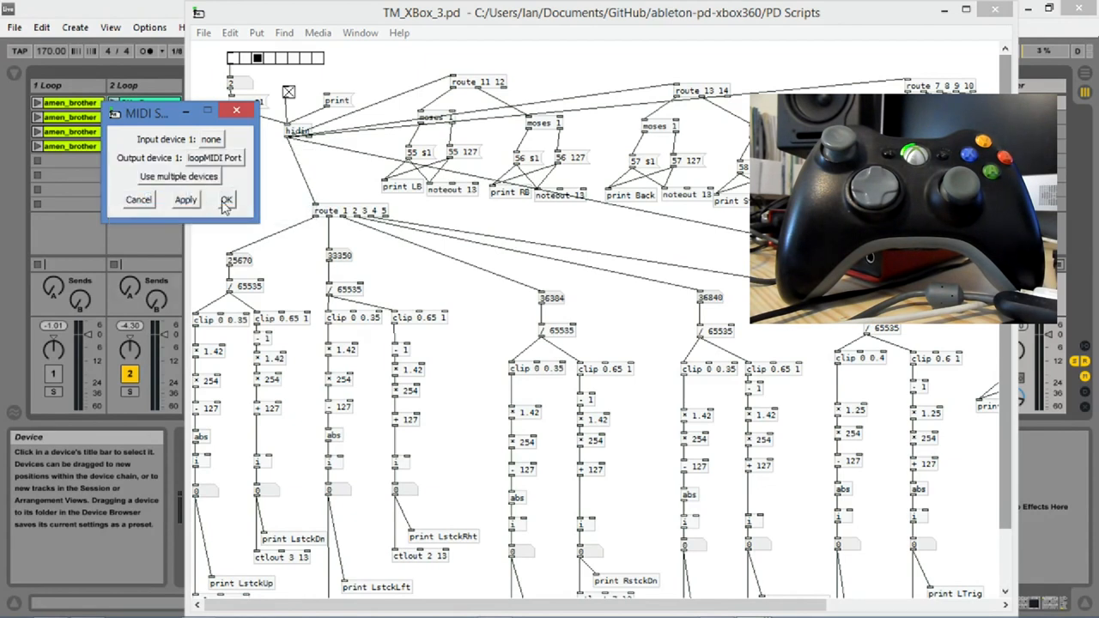
pyautogui.click(223, 199)
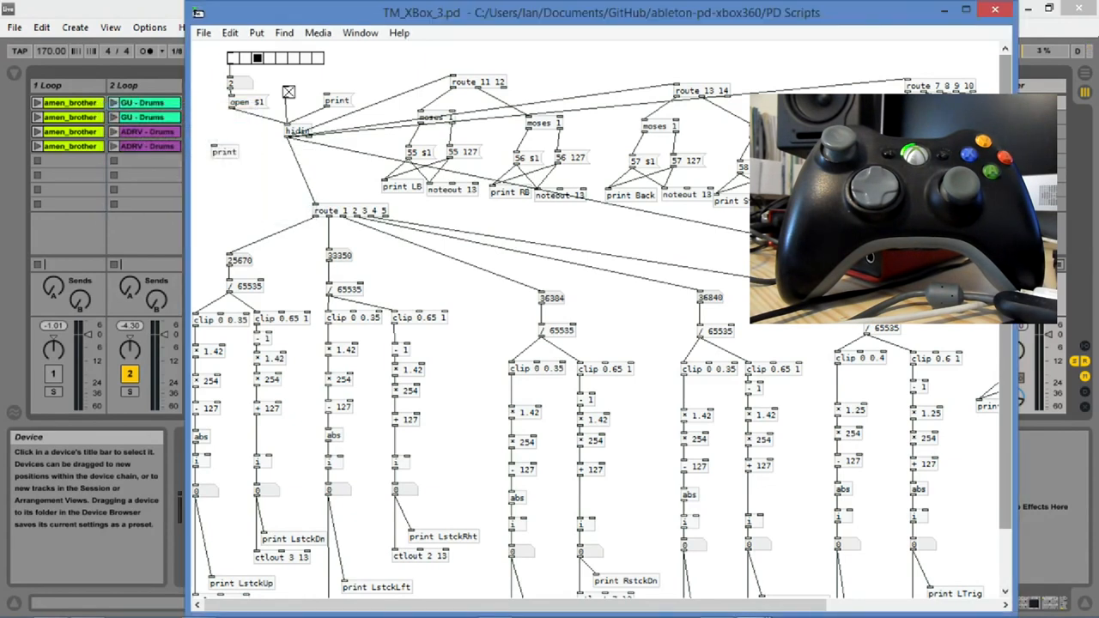
# - Show the Pd console over the patch, printing live LTrig and RTrig controller readings
pyautogui.click(233, 58)
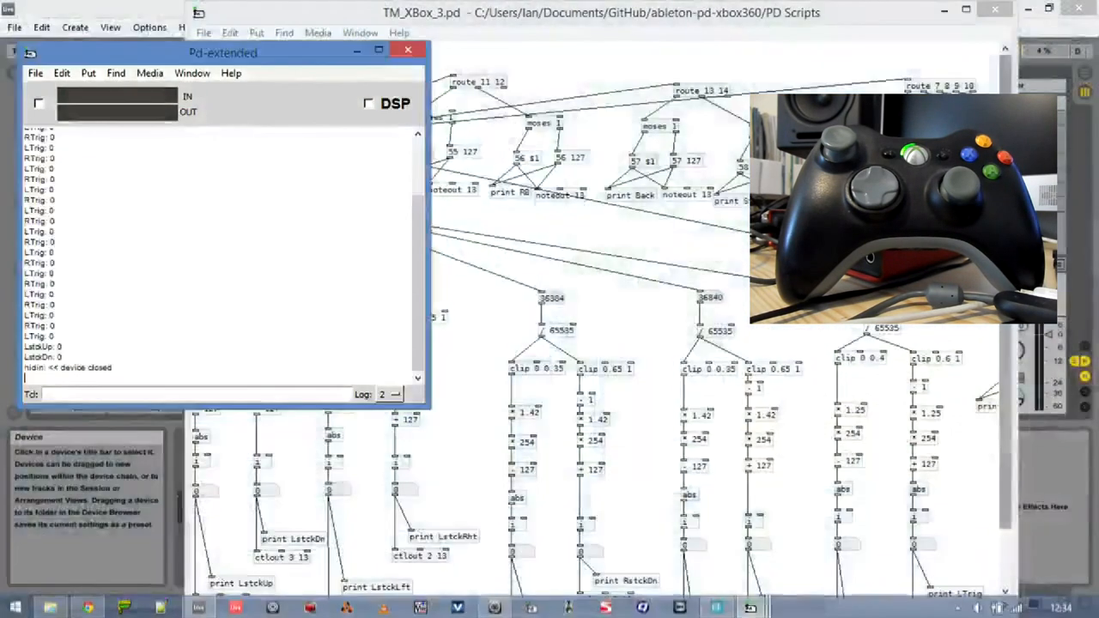
pyautogui.moveTo(223, 52); pyautogui.dragTo(470, 68)
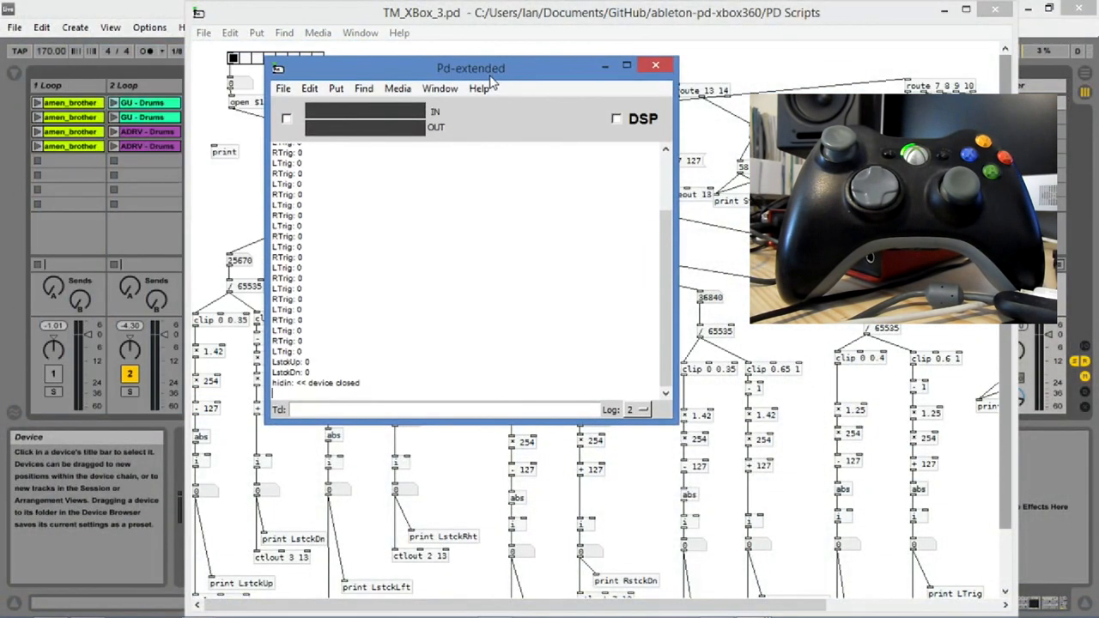
pyautogui.moveTo(470, 69); pyautogui.dragTo(543, 41)
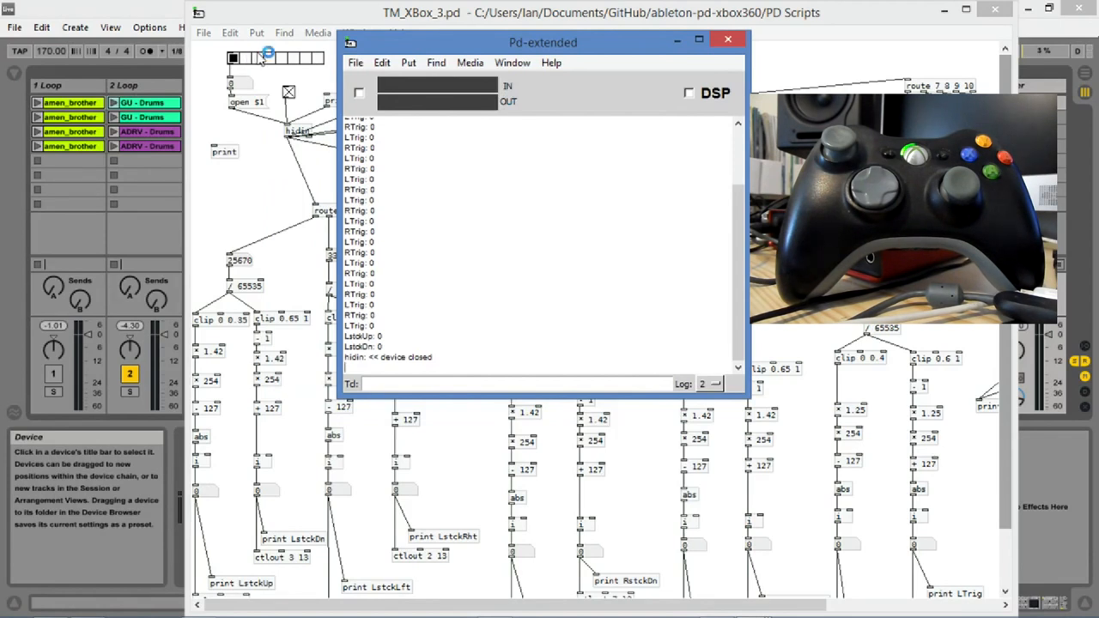
pyautogui.click(728, 38)
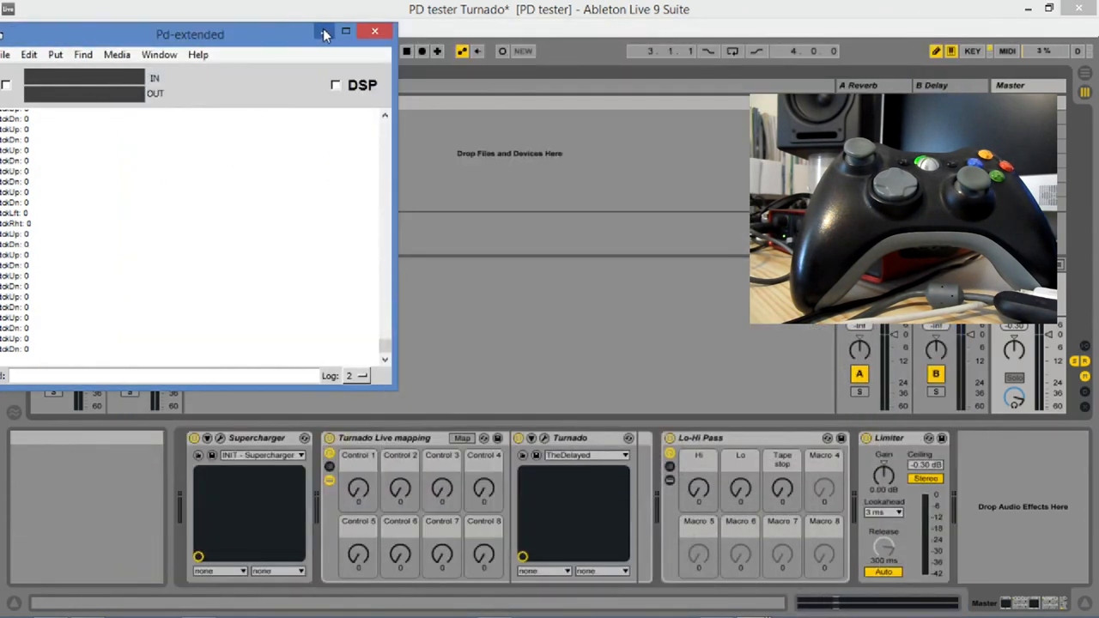
# - Minimise the Pd console so the PD tester set and its Turnado device chain are fully visible
pyautogui.click(374, 31)
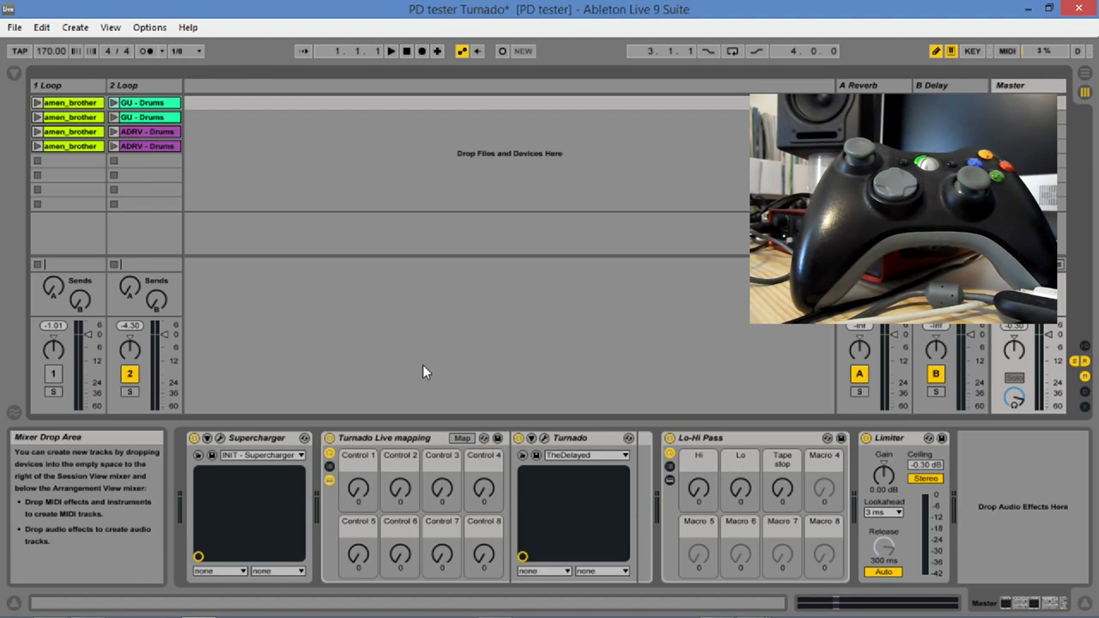
pyautogui.click(384, 438)
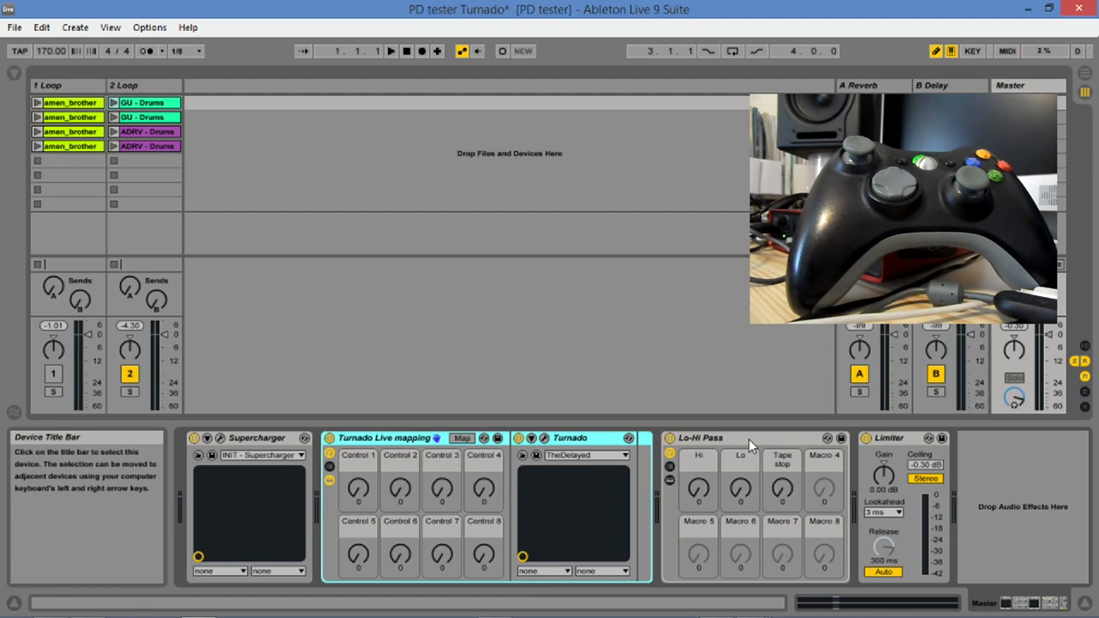
pyautogui.click(728, 438)
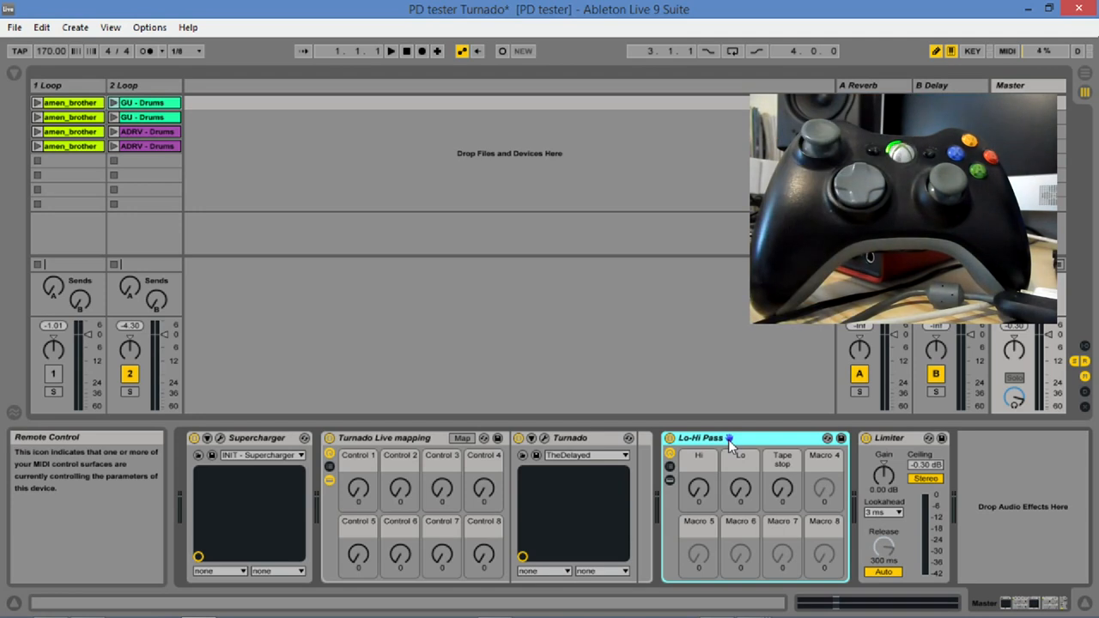
pyautogui.click(72, 103)
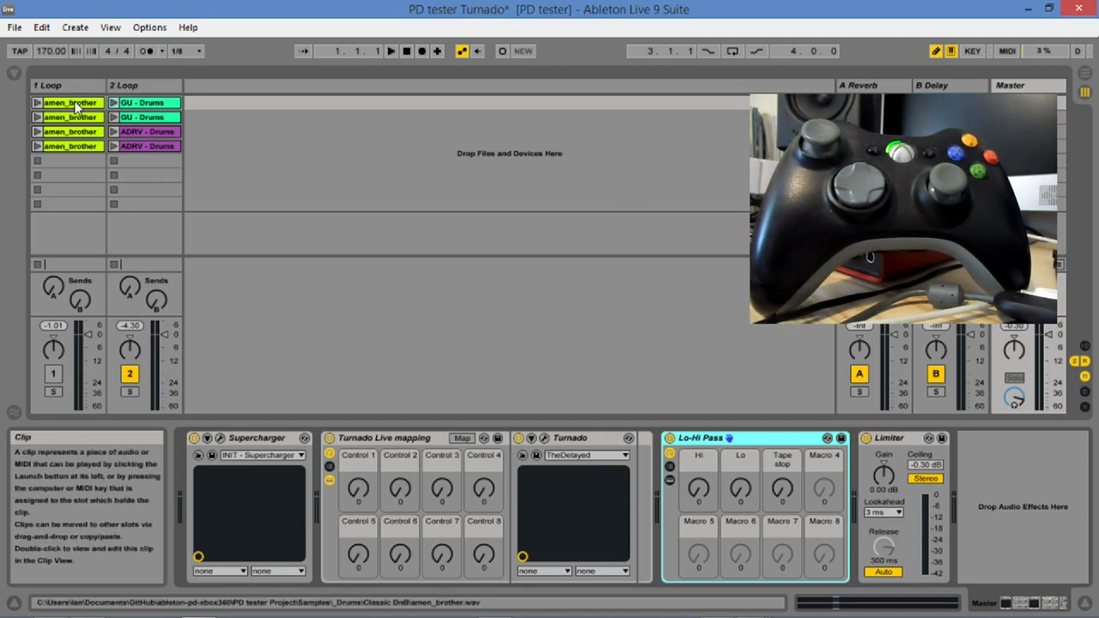
pyautogui.moveTo(70, 117)
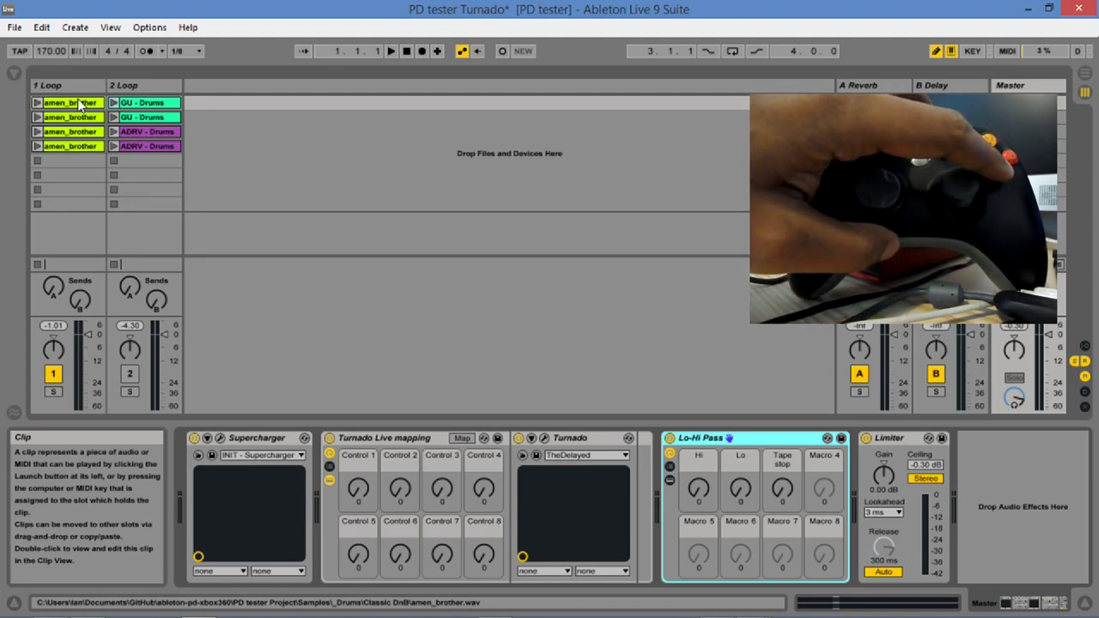
# - Launch the first amen_brother loop alongside the controller-triggered GU - Drums loop
pyautogui.click(36, 103)
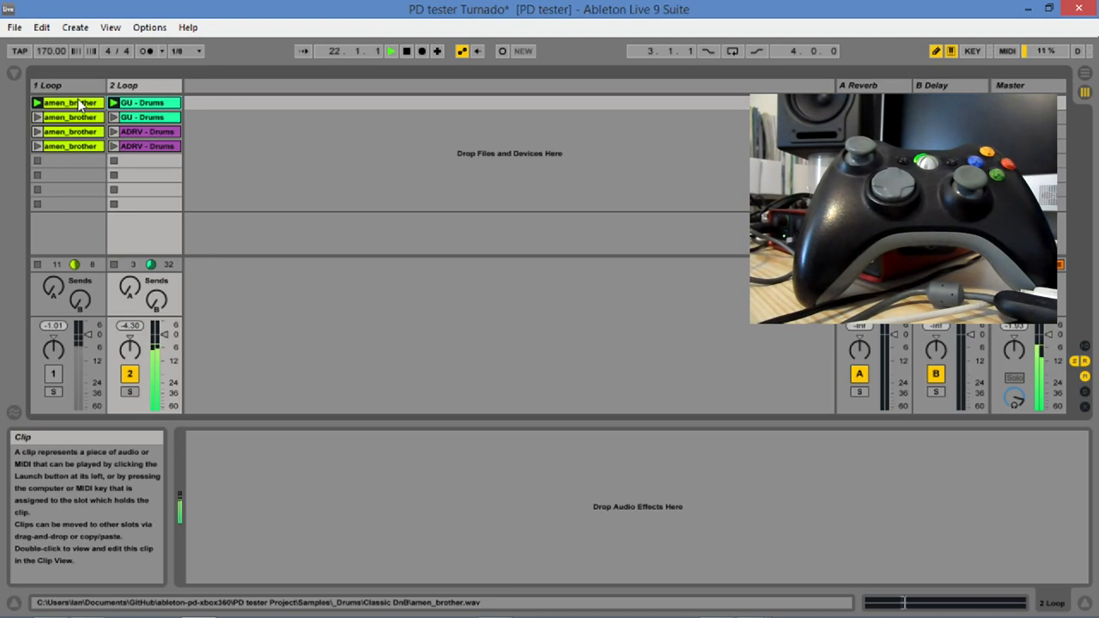
pyautogui.click(1014, 85)
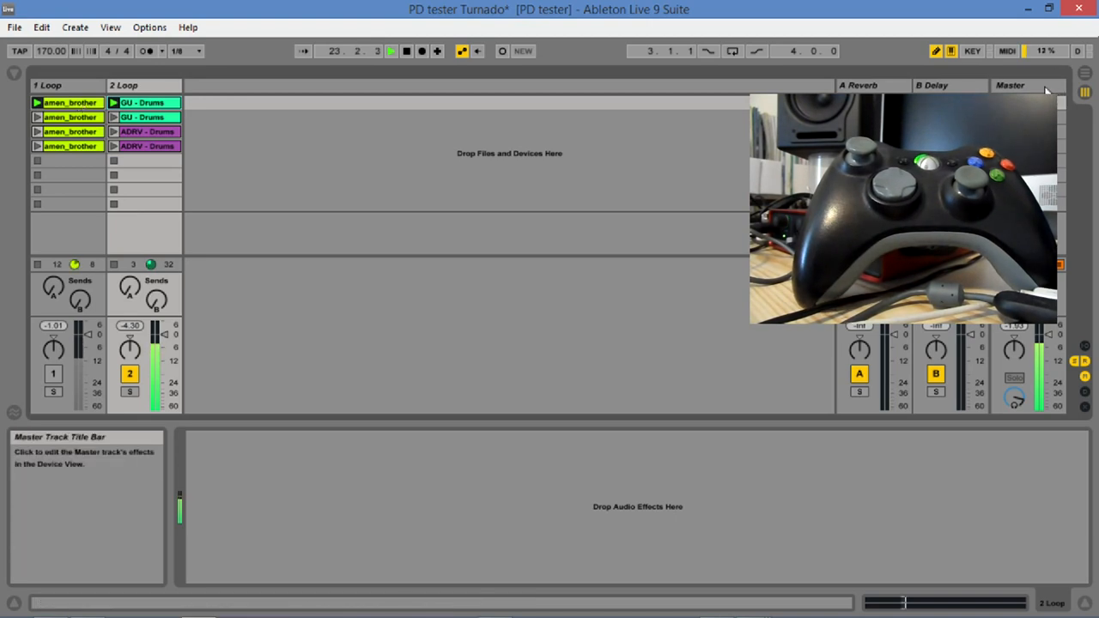